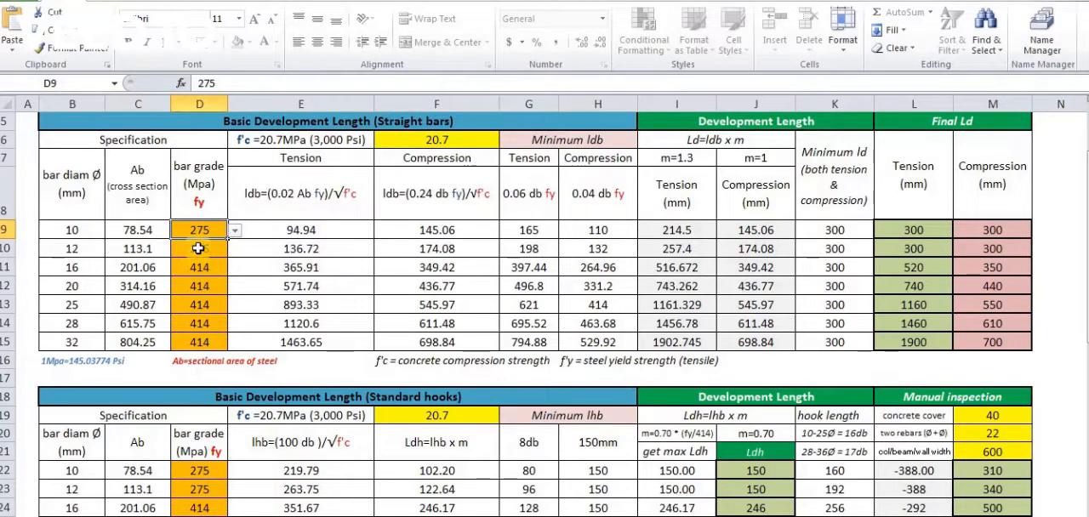
Try a concrete strength f'c of 28 in the inputs and start another trial value.
left_click(436, 140)
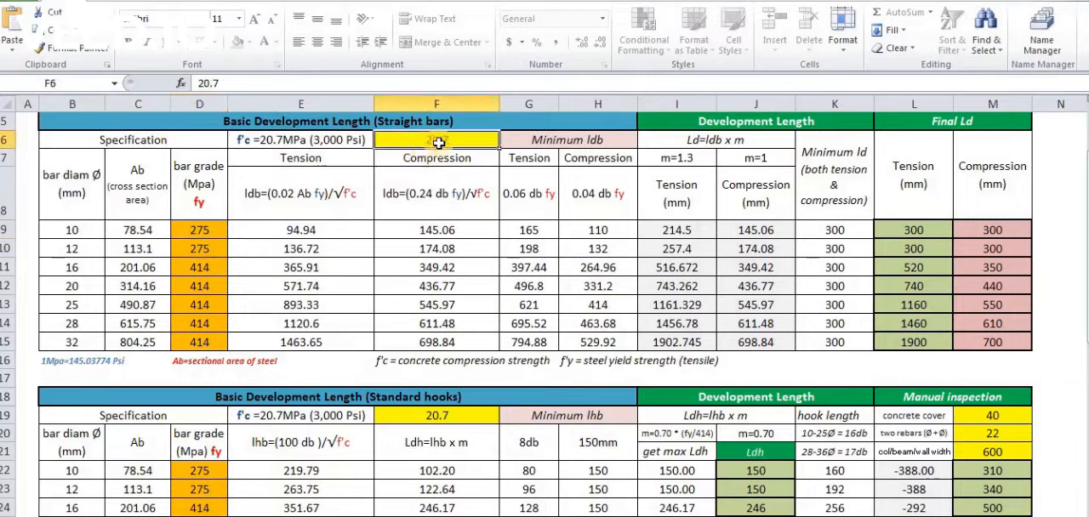
type("2")
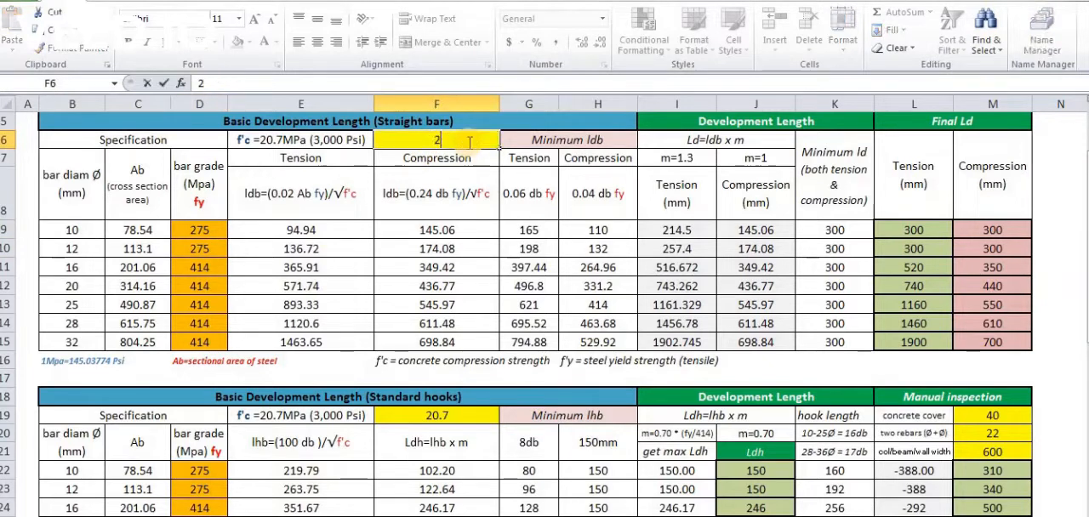
type("8")
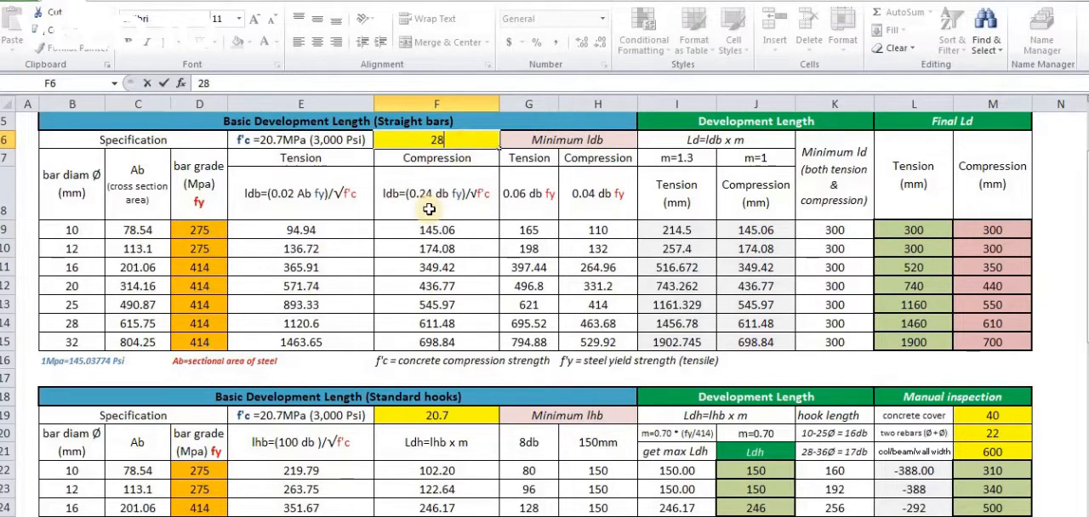
left_click(435, 416)
type("2")
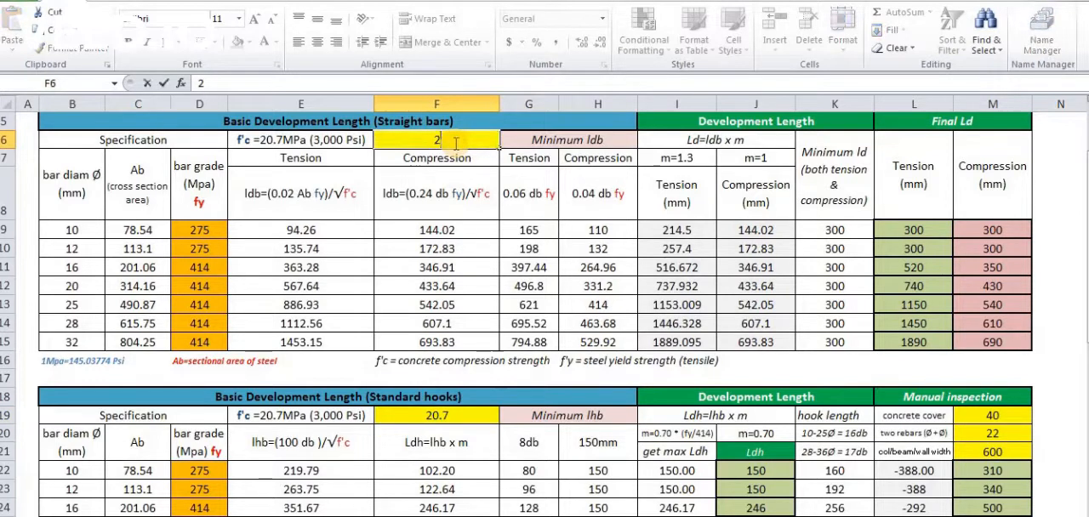
type("0.7")
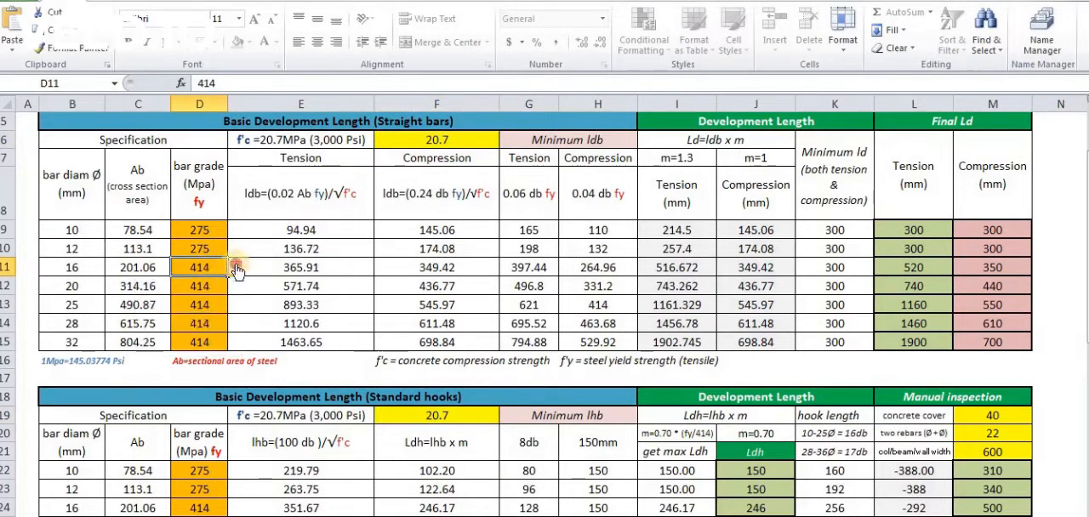
Review the two-rebar spacing input and the notes on the desired steel combination and its sum.
scroll("down", 3)
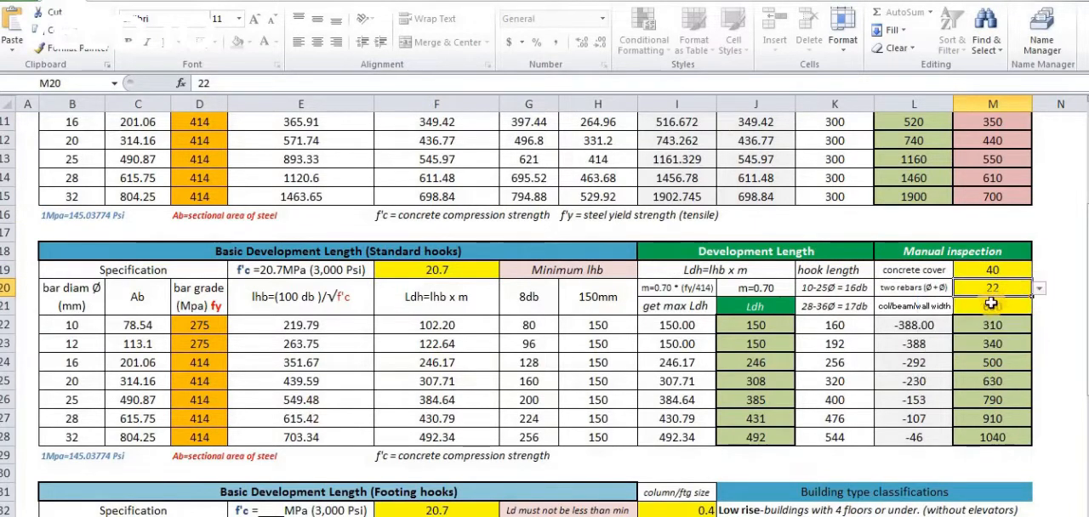
left_click(1037, 306)
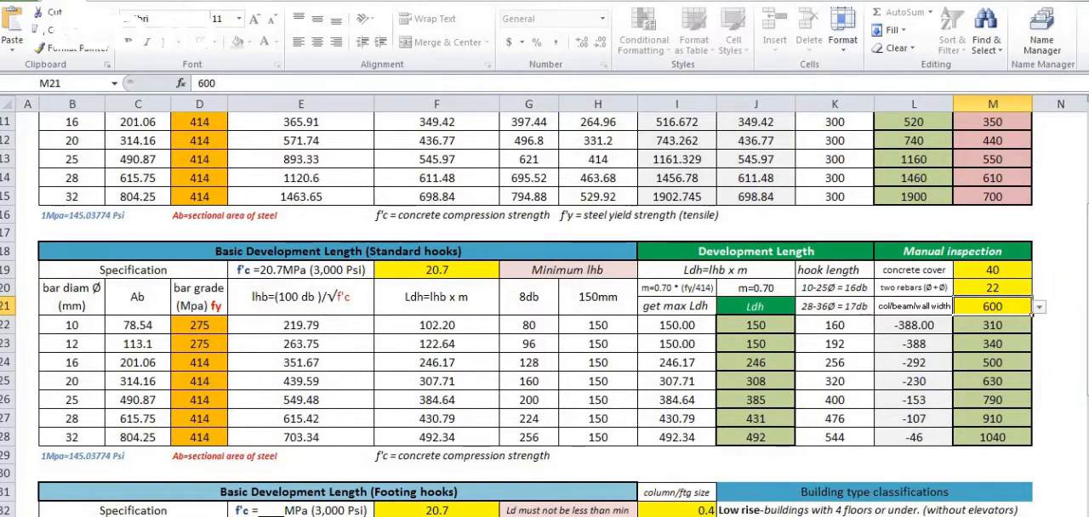
scroll("right", 3)
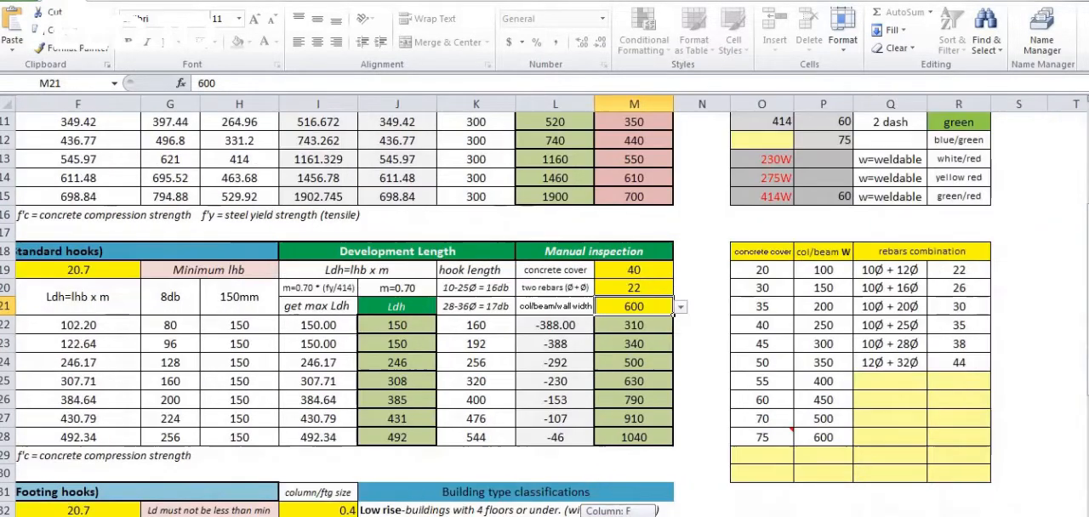
left_click(957, 381)
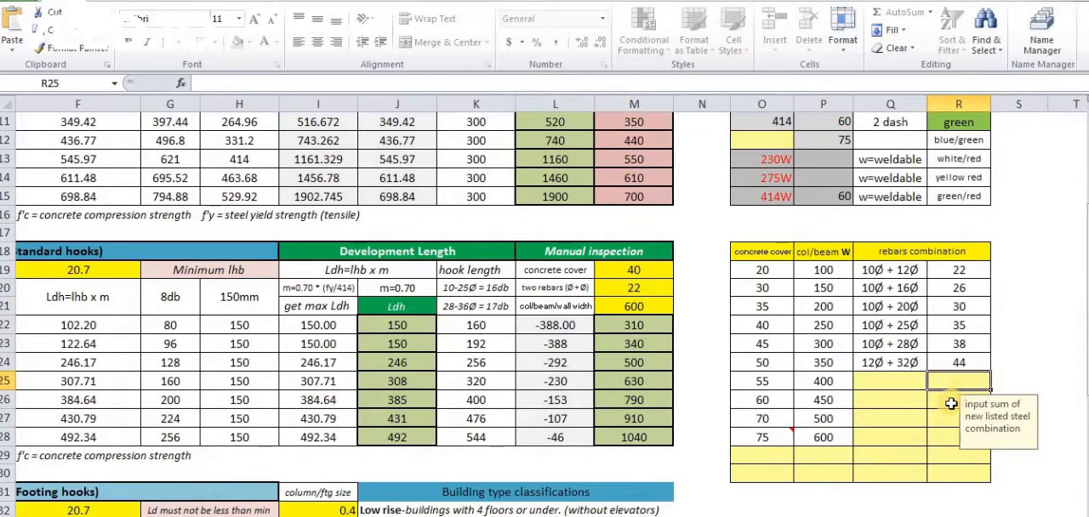
left_click(960, 400)
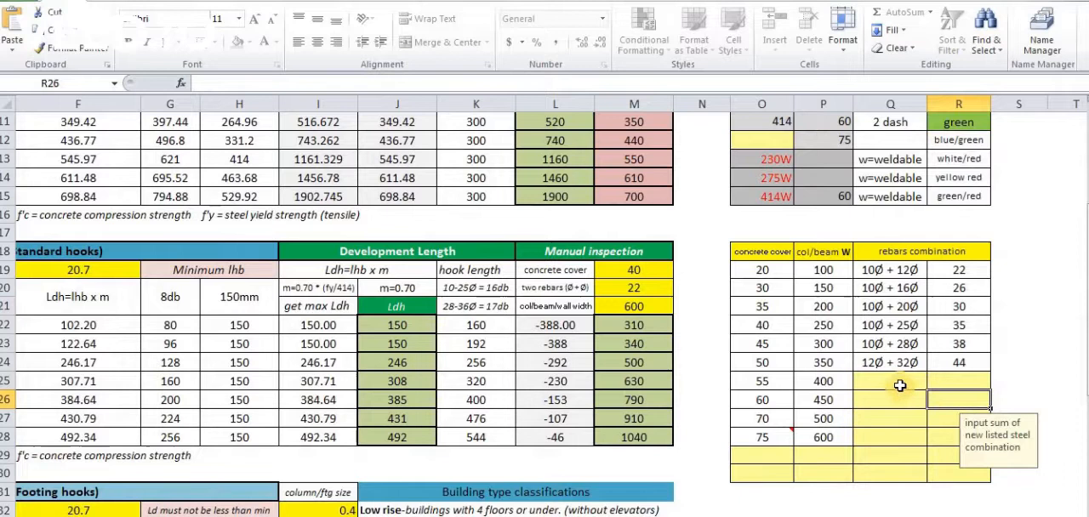
left_click(890, 381)
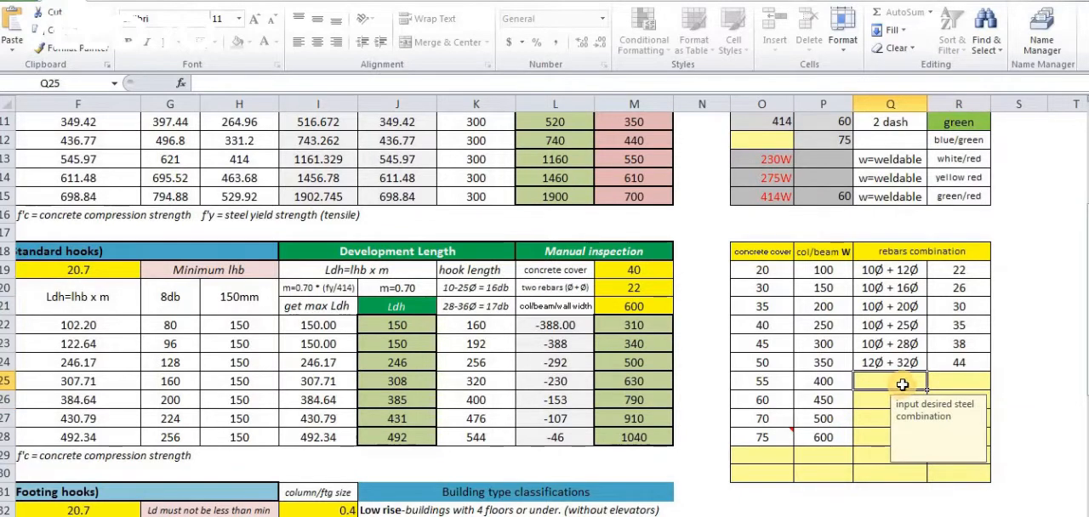
left_click(958, 381)
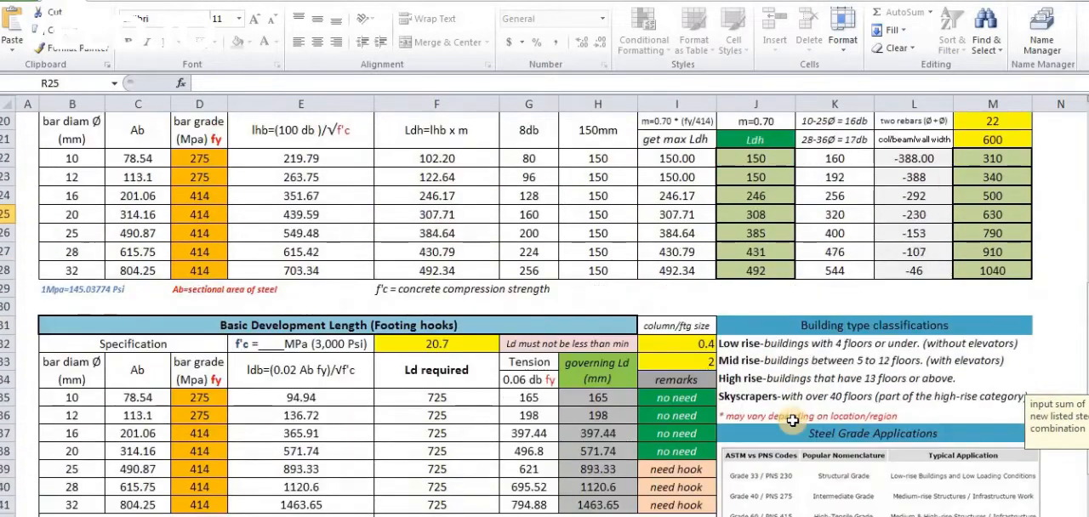
Set the footing size in the footing hooks table to 1 m, then 0.9 m.
scroll("down", 3)
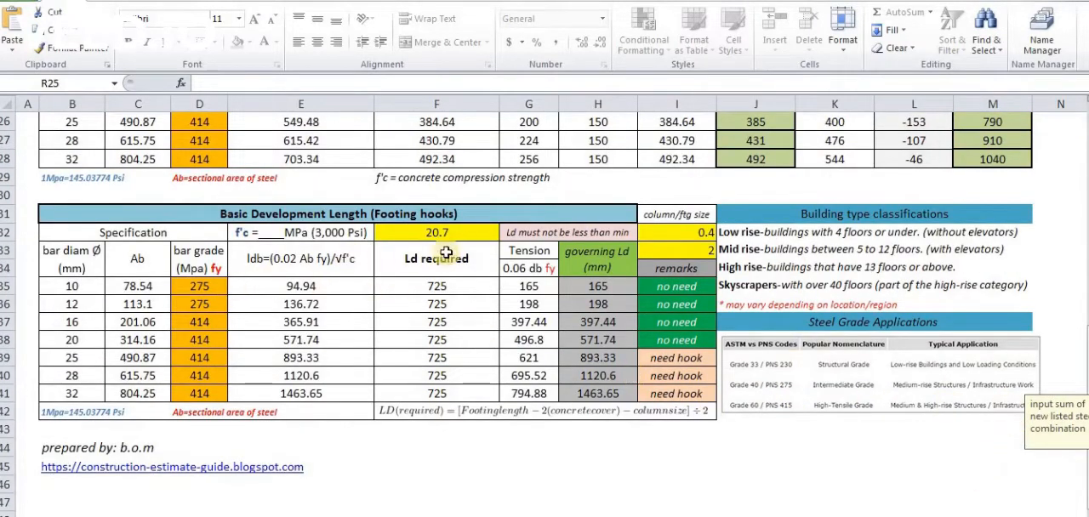
left_click(677, 231)
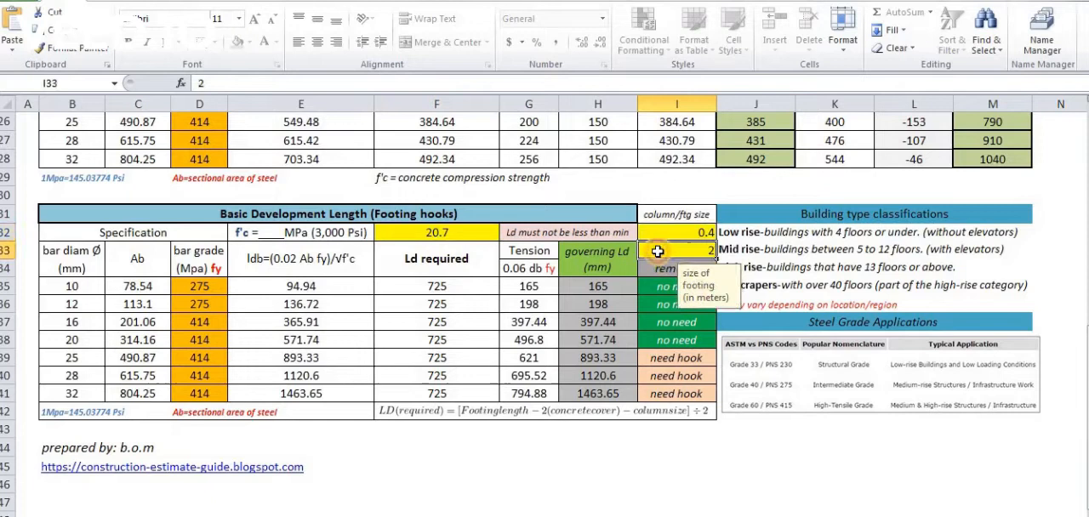
type("1")
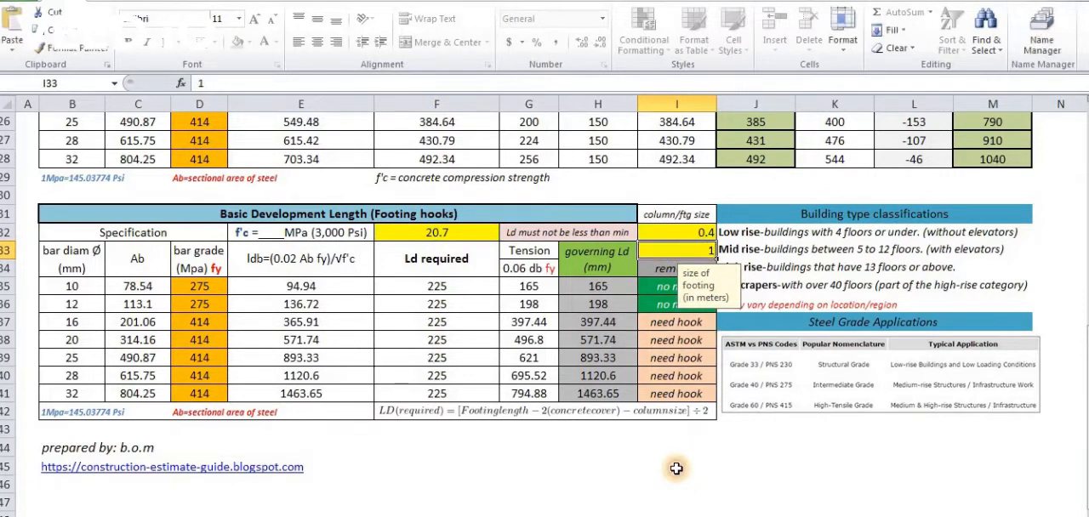
mouse_move(677, 250)
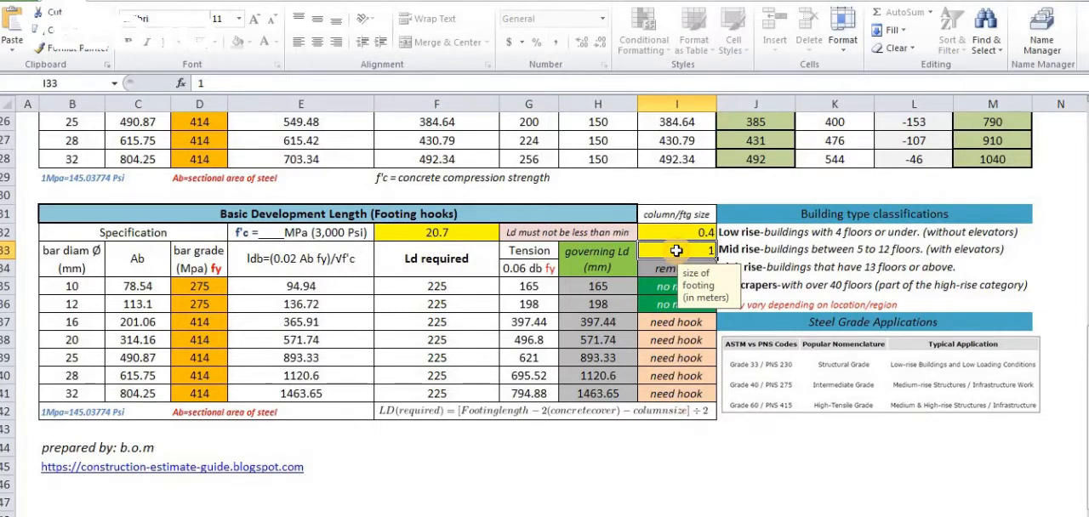
type("0.9")
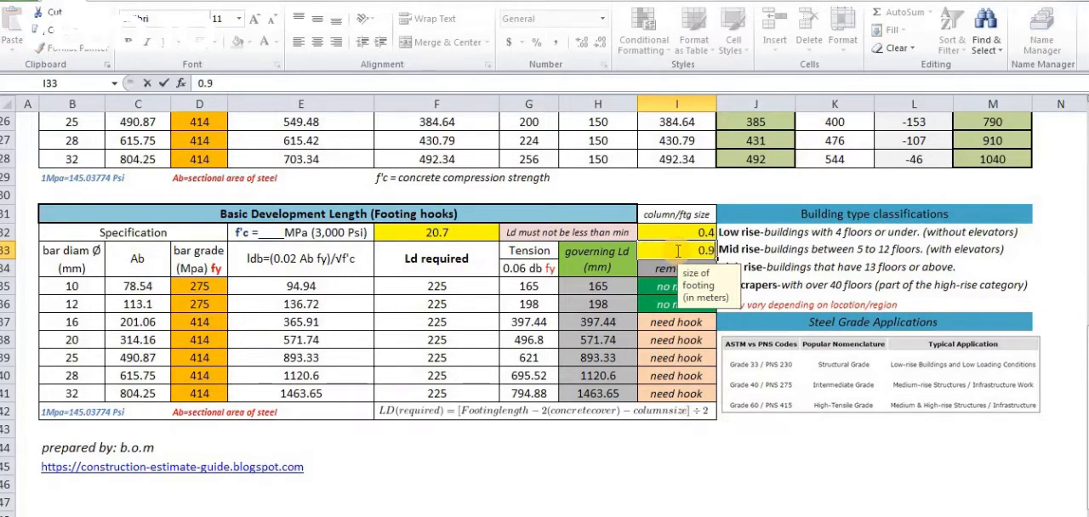